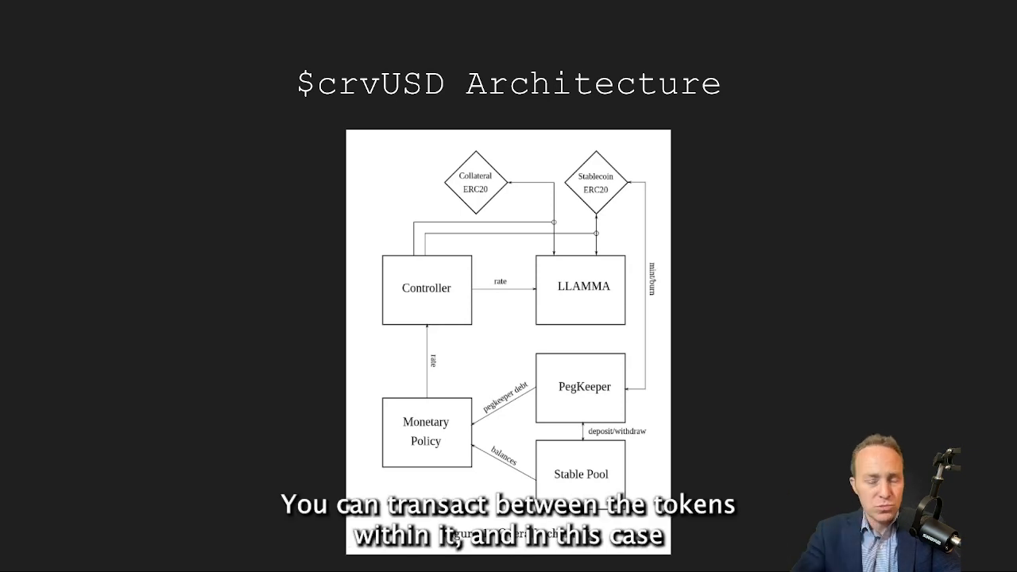
mouse_move(591, 301)
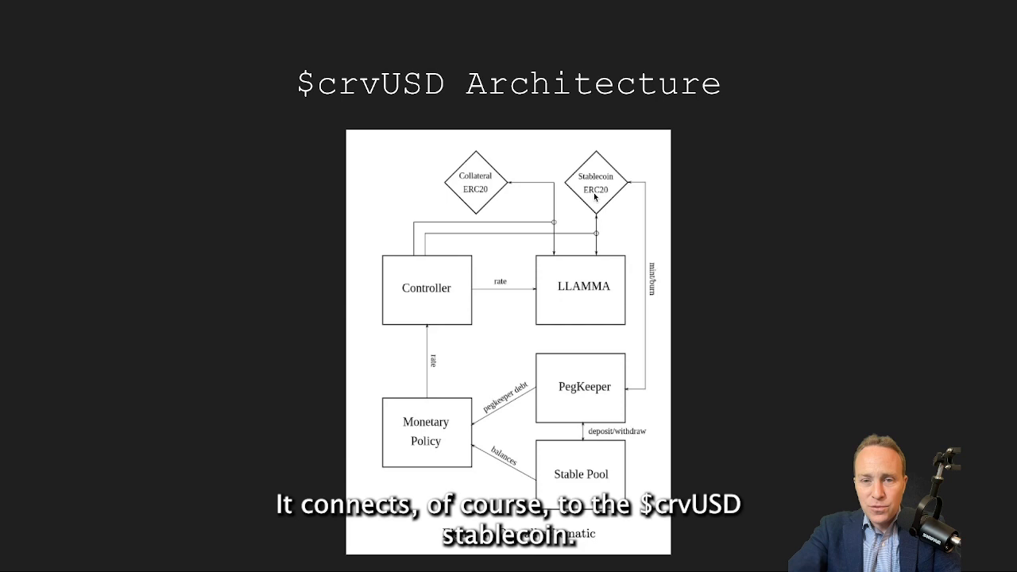
mouse_move(633, 399)
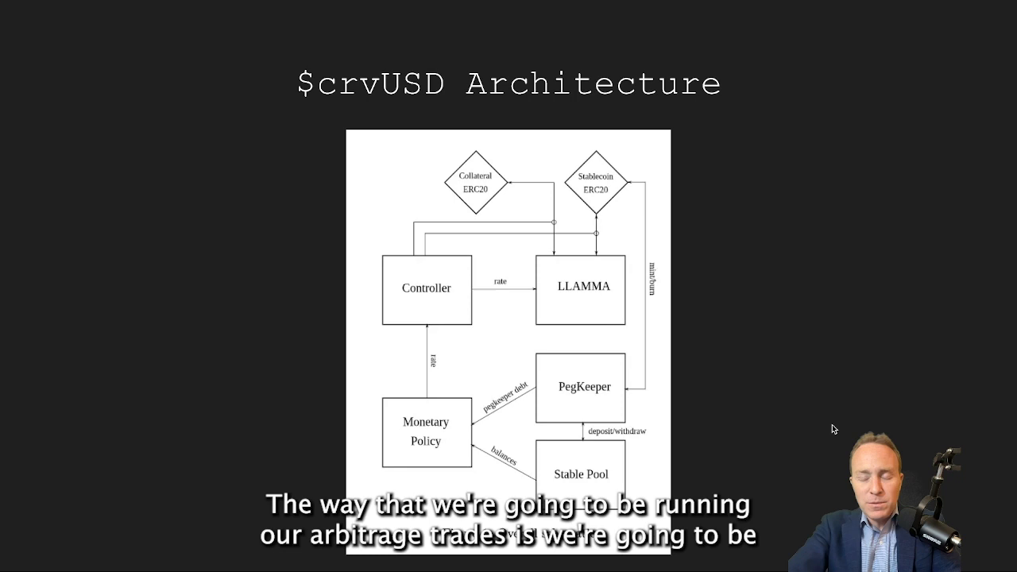
Advance to the Arbitrage Architecture slide linking Arbitrage.vy to LLAMMA, crvUSD, sfrxETH and Curve Router
key(Right)
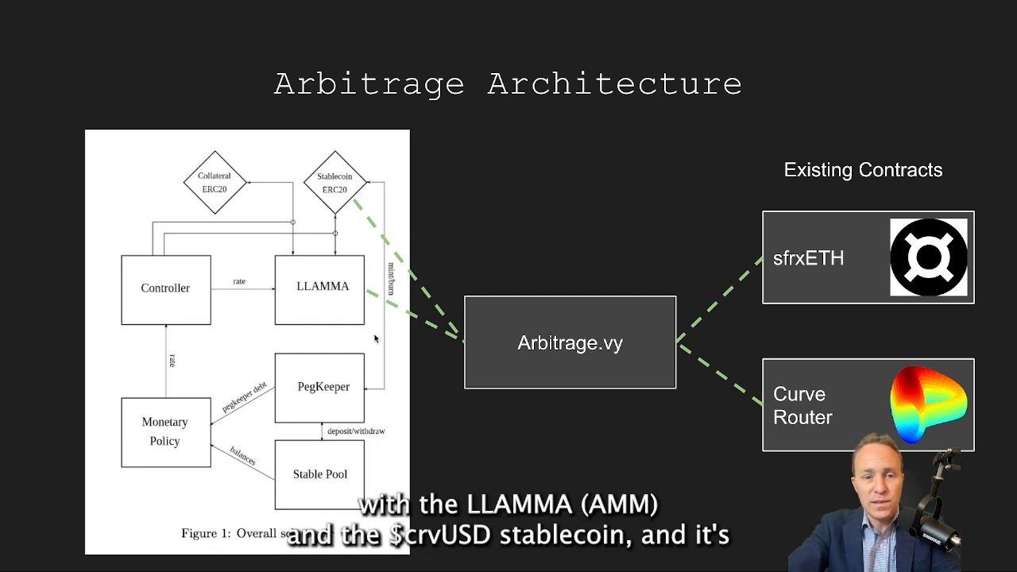
mouse_move(348, 223)
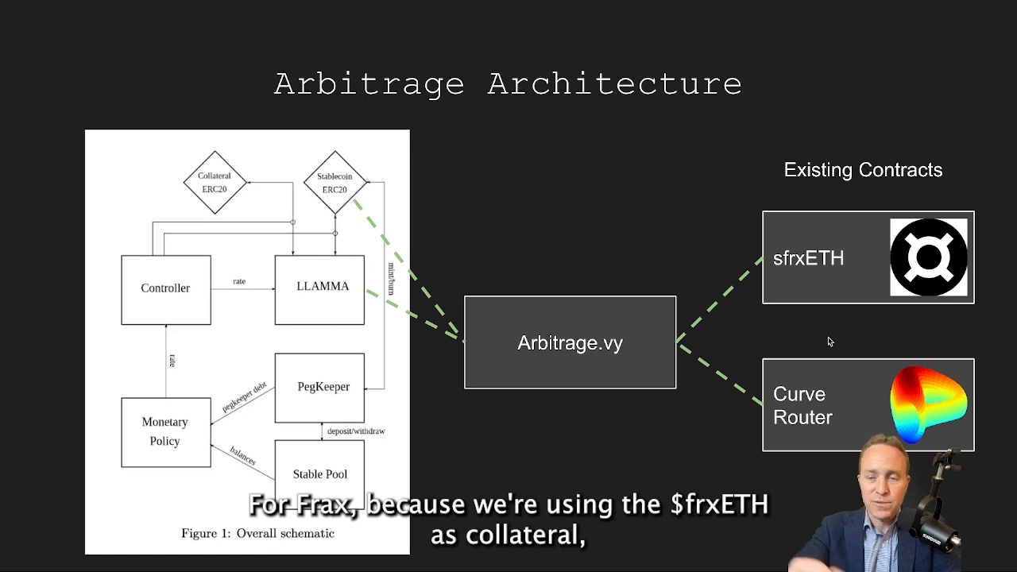
mouse_move(713, 344)
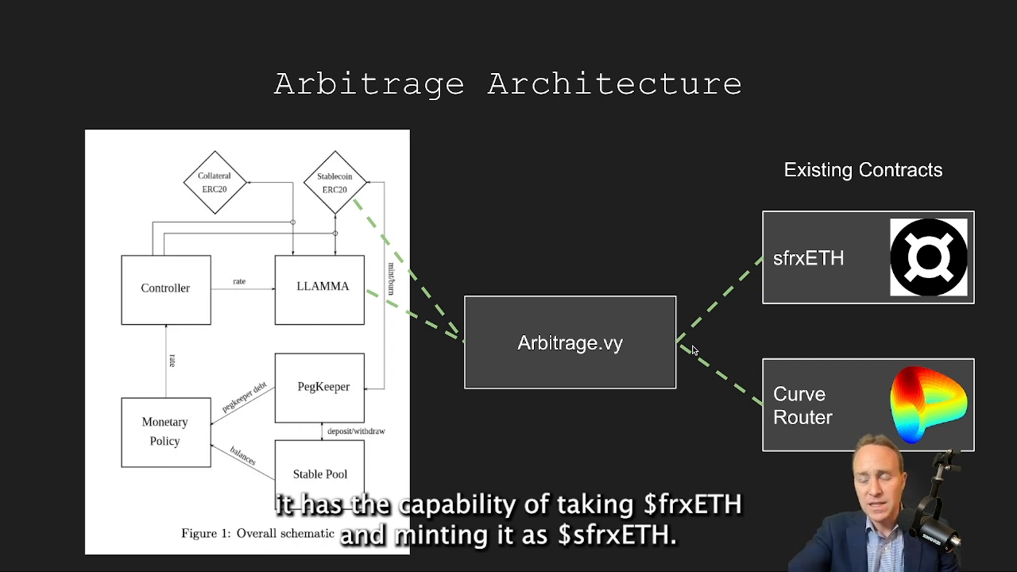
mouse_move(722, 351)
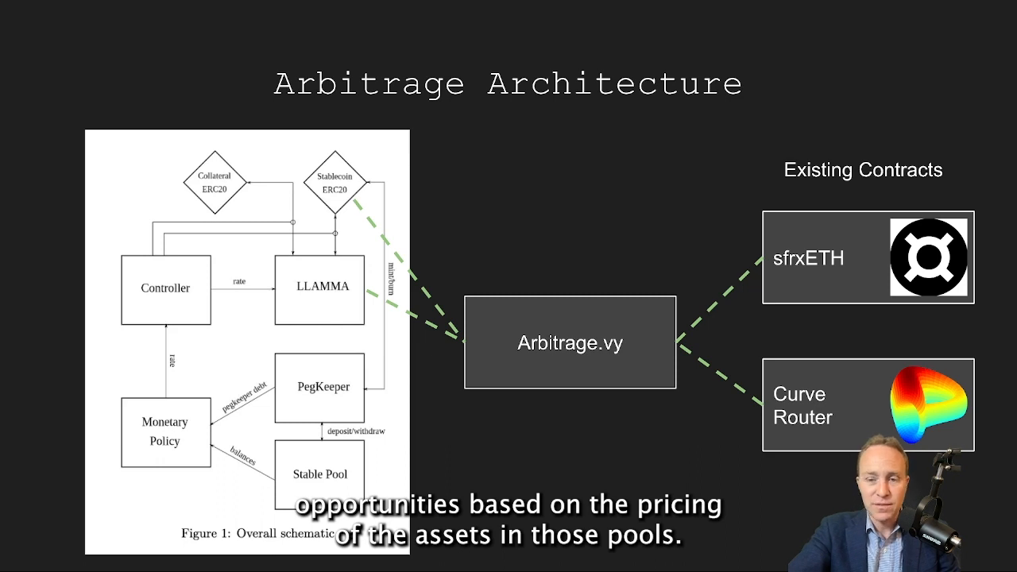
mouse_move(721, 352)
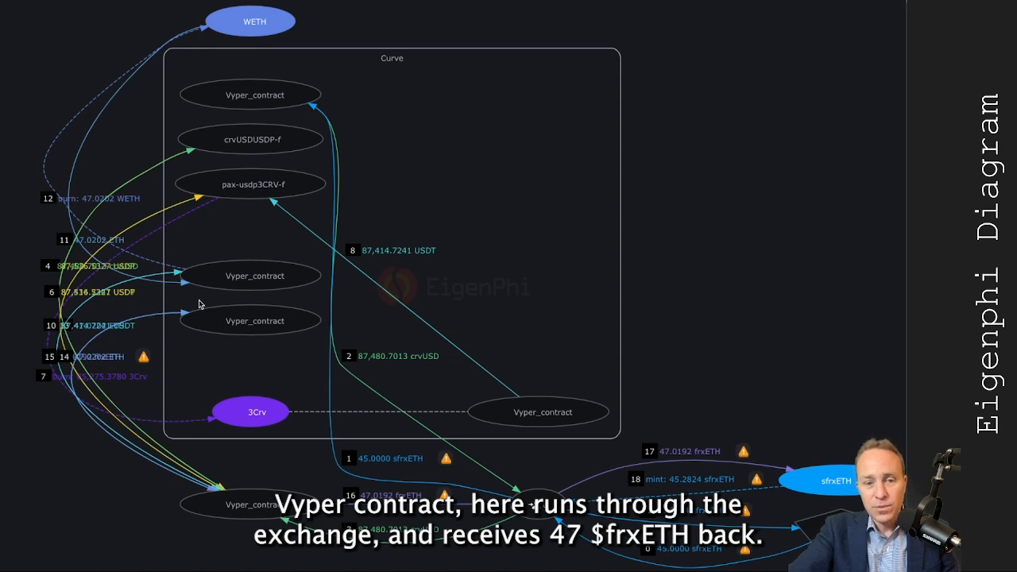
mouse_move(397, 519)
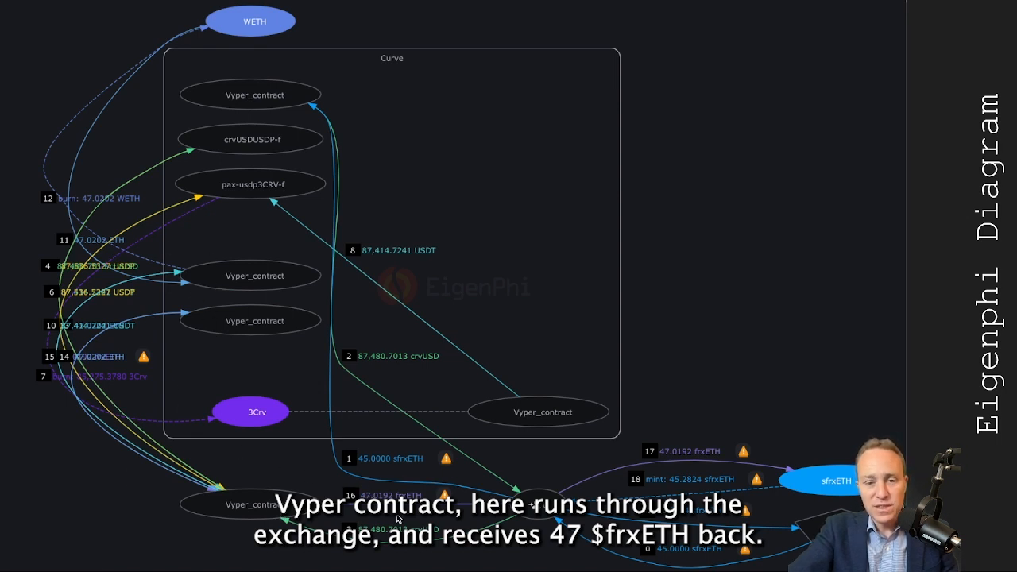